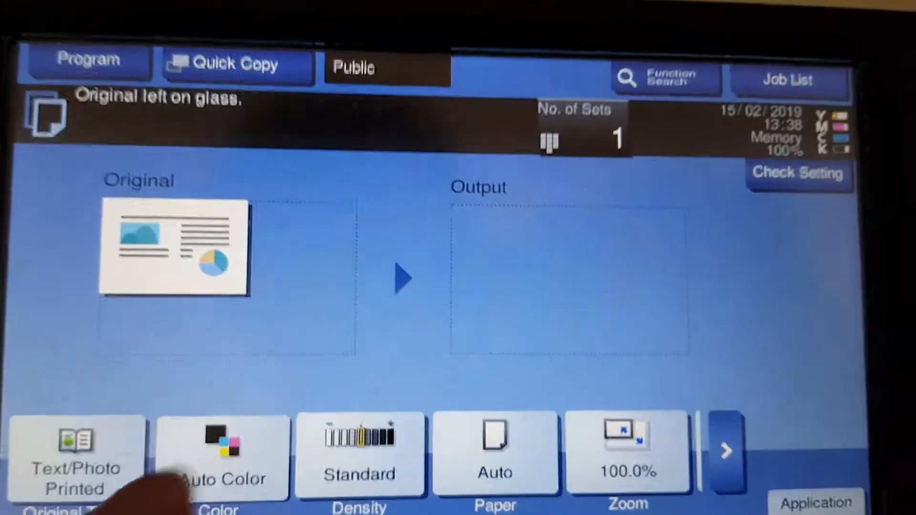
Step: Set the copy to Full Color on A4 paper from tray 1
left_click(221, 452)
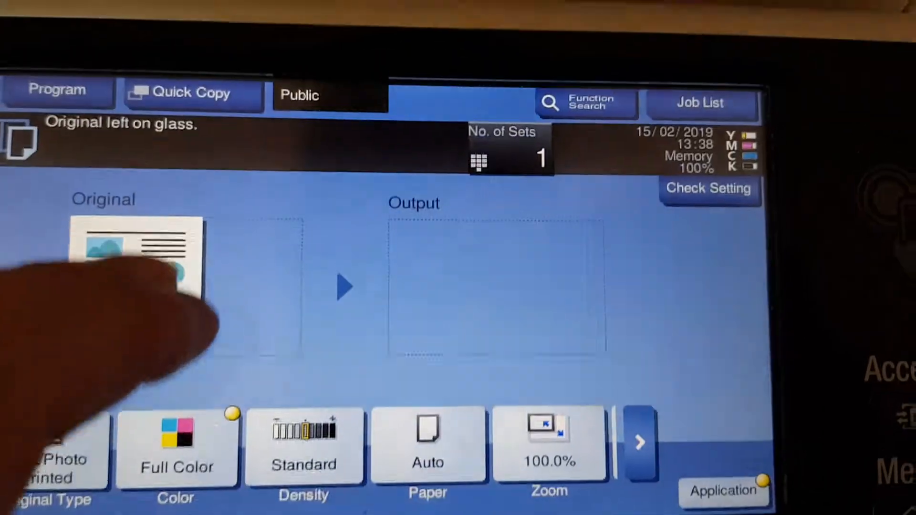
left_click(427, 447)
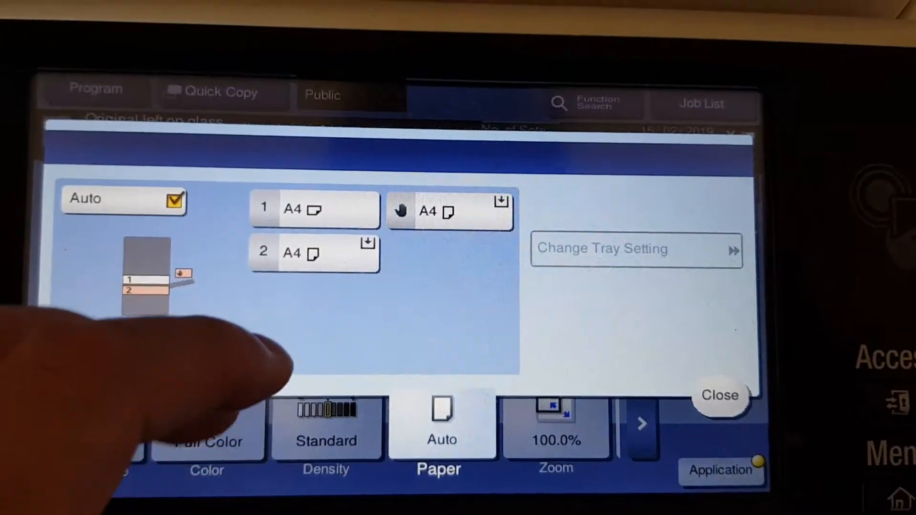
left_click(315, 209)
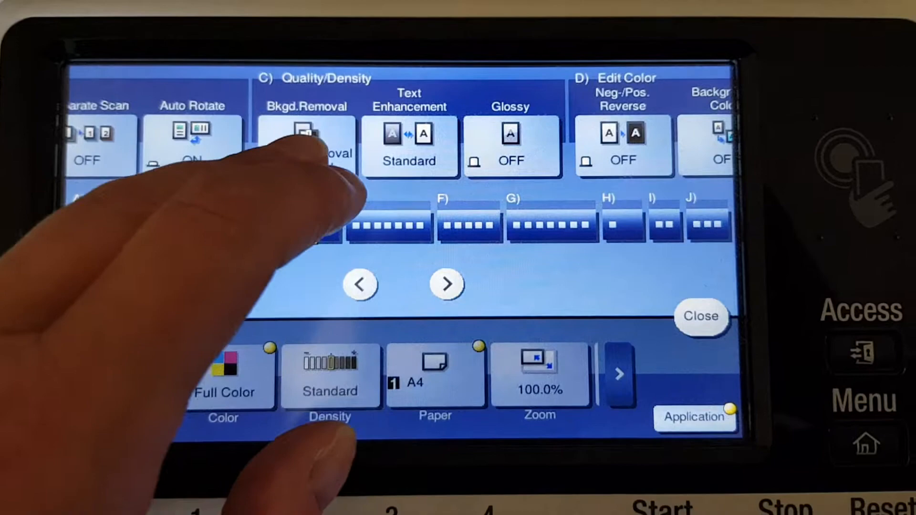
Step: Set Text Enhancement to +4, turn Neg./Pos. Reverse on, and open Color Adjust
left_click(305, 140)
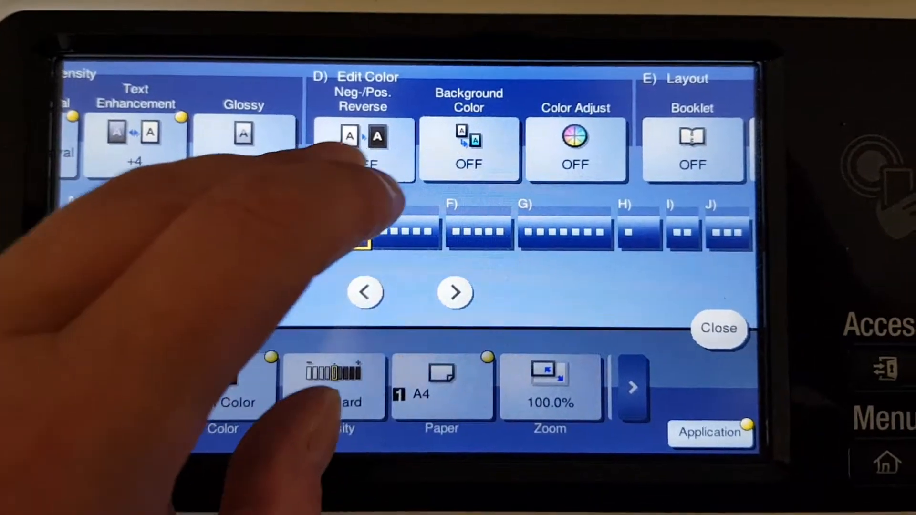
left_click(362, 149)
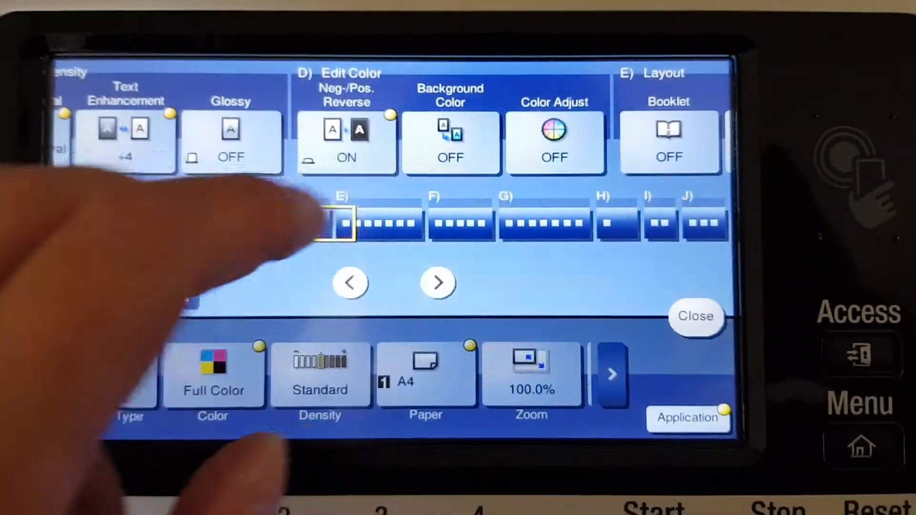
left_click(451, 143)
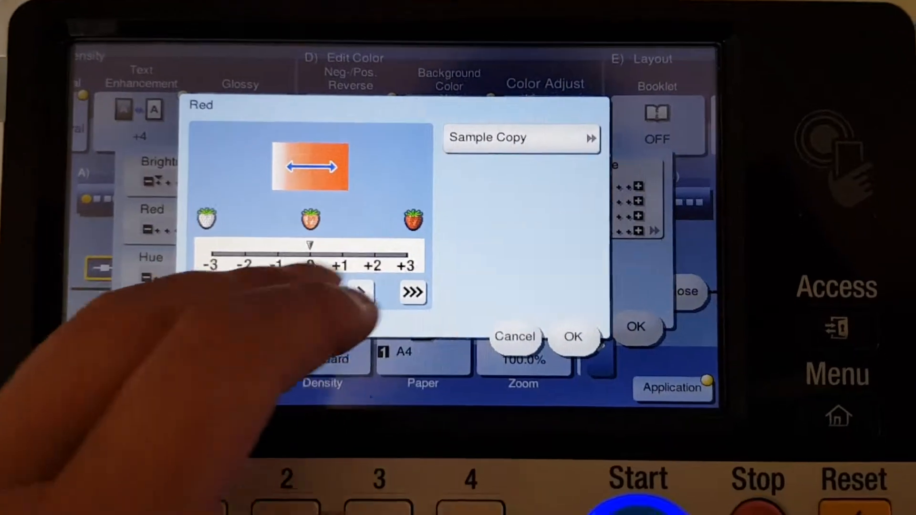
Step: Raise magenta, cyan and black colour balance to +3 and confirm
left_click(151, 257)
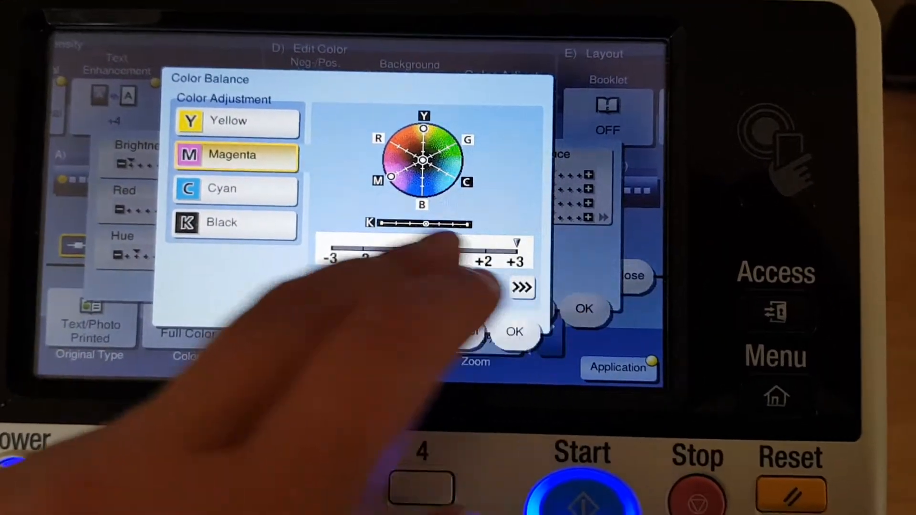
left_click(234, 198)
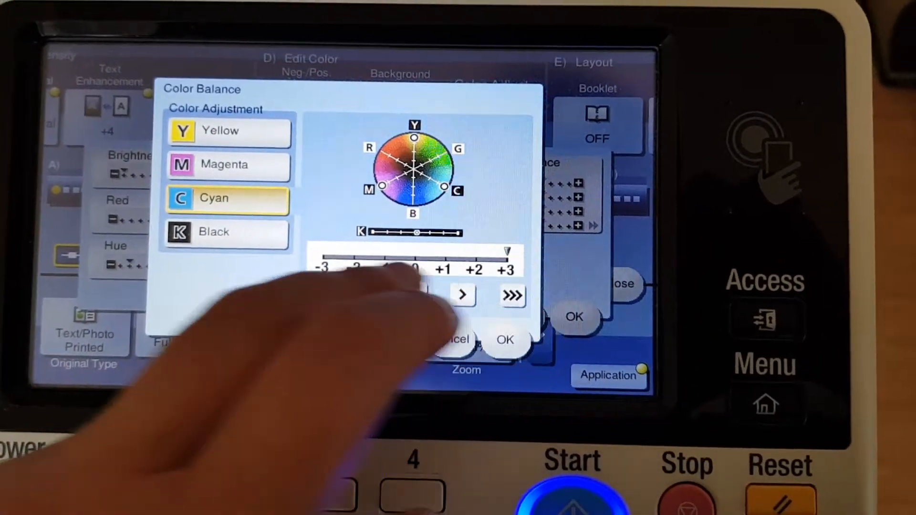
left_click(225, 241)
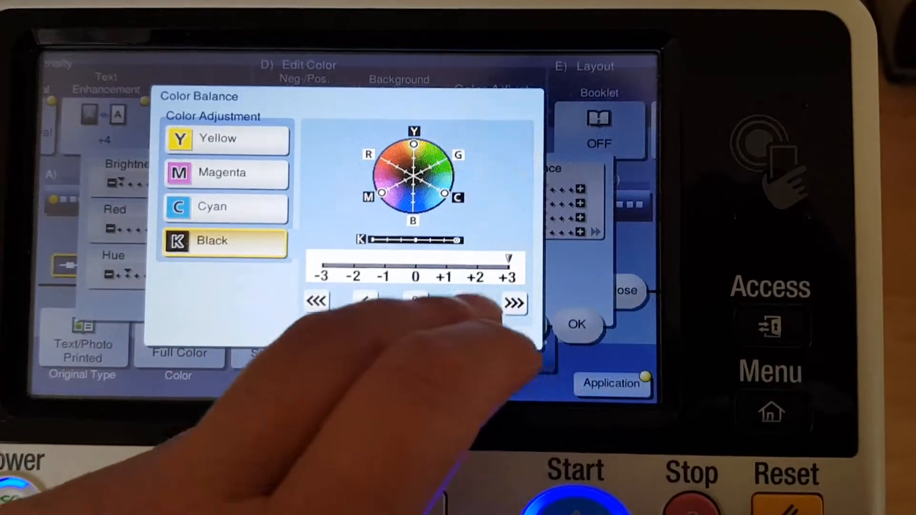
left_click(575, 324)
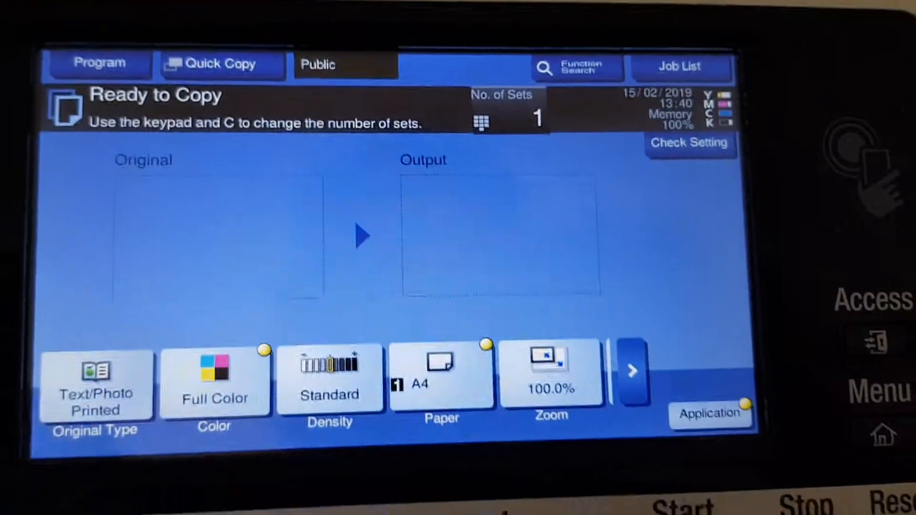
Step: Set a manual zoom of 340% for both X and Y
left_click(549, 374)
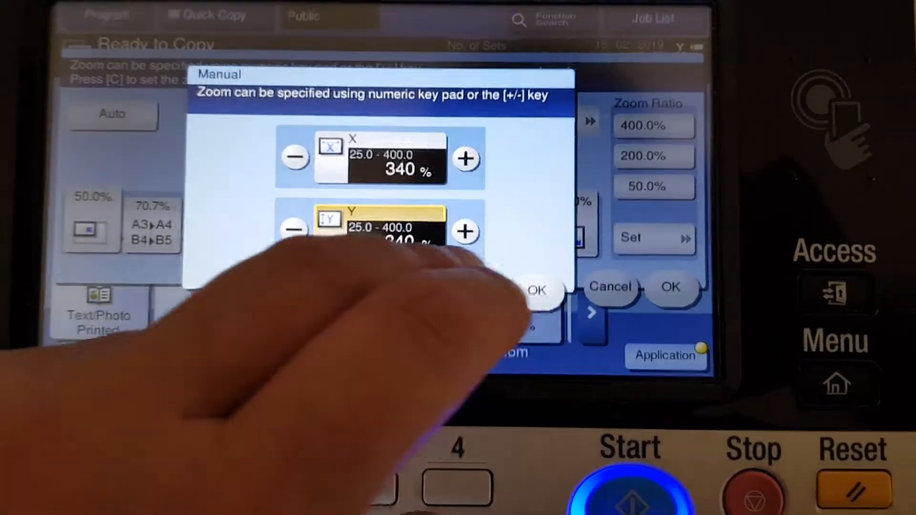
left_click(536, 290)
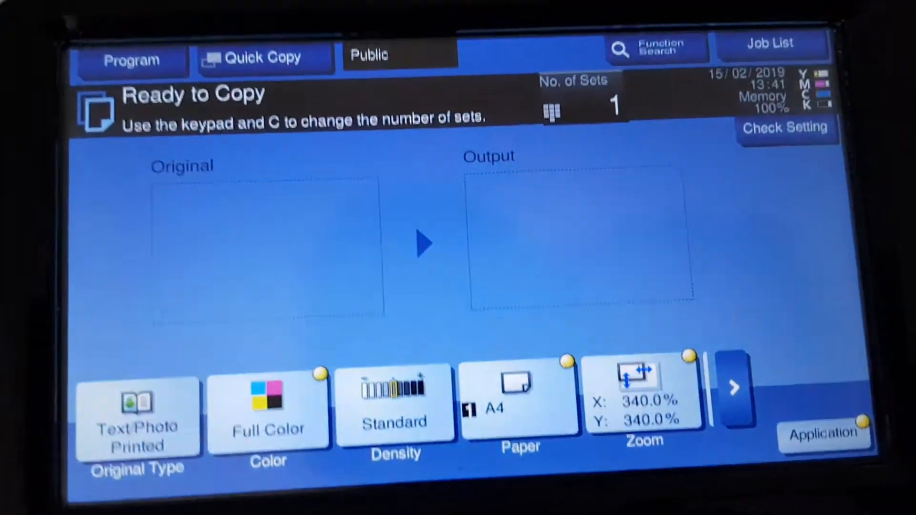
Step: Set original type to Copied Paper and reduce zoom to 104%
left_click(138, 421)
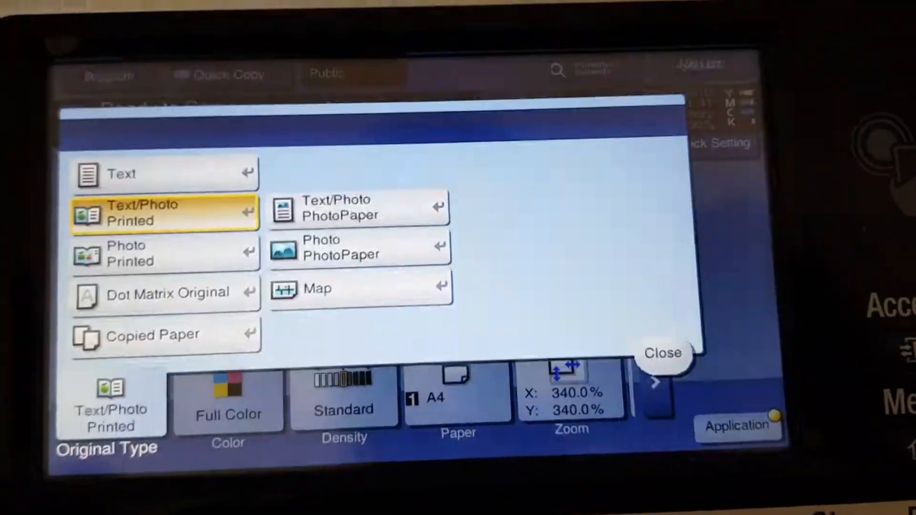
left_click(662, 353)
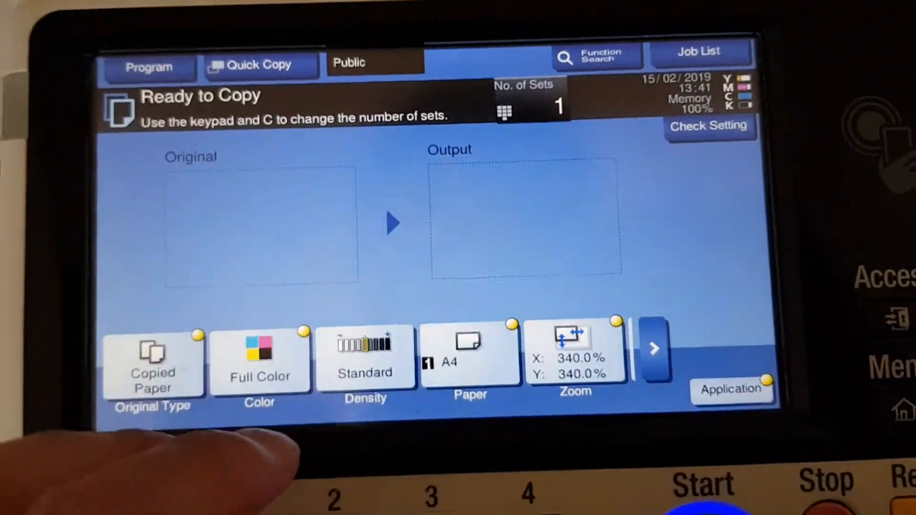
left_click(574, 351)
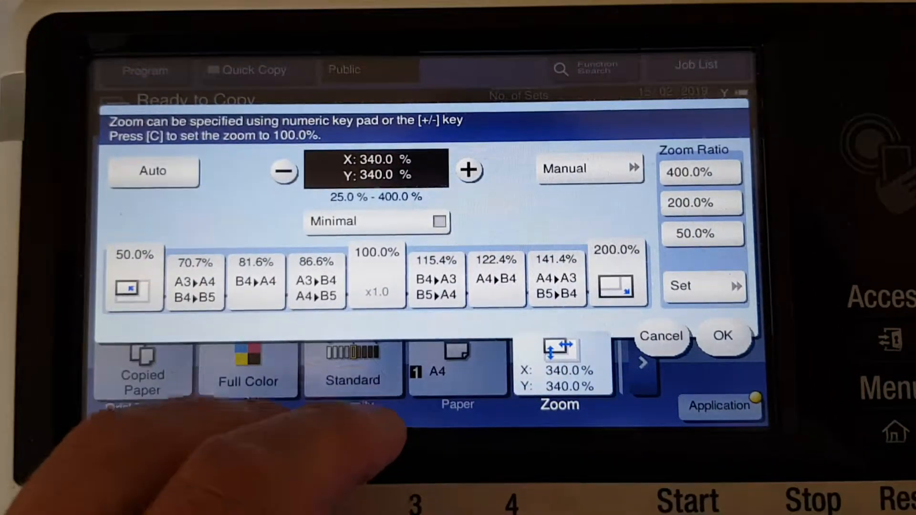
left_click(377, 263)
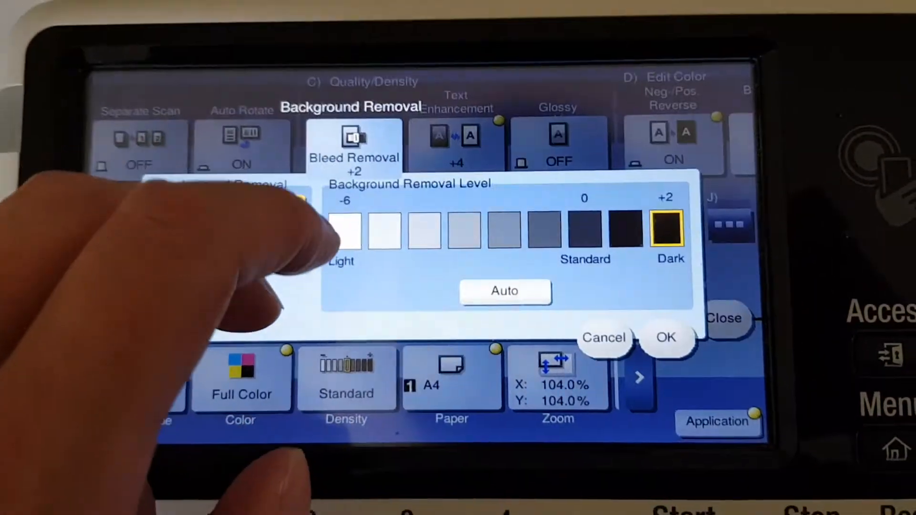
Step: Confirm +2 dark background removal, reset Text Enhancement, and turn Background Color off
left_click(666, 338)
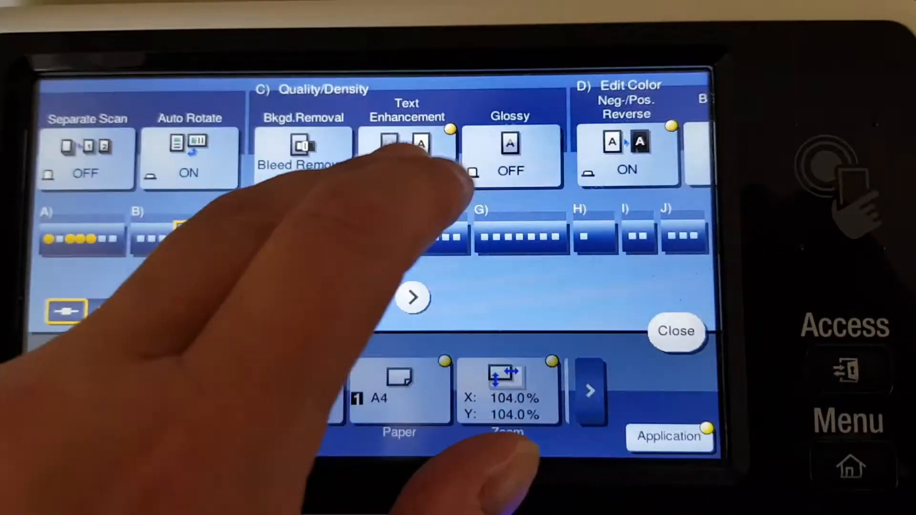
left_click(407, 154)
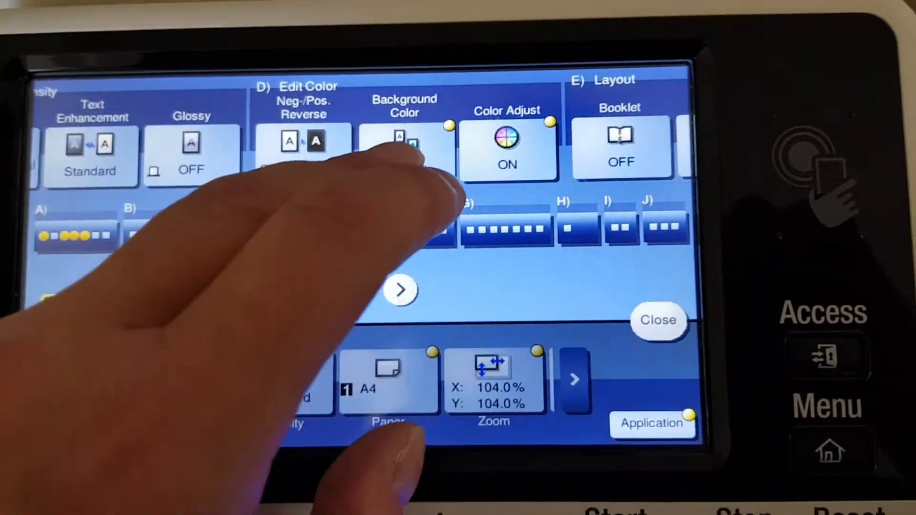
left_click(404, 146)
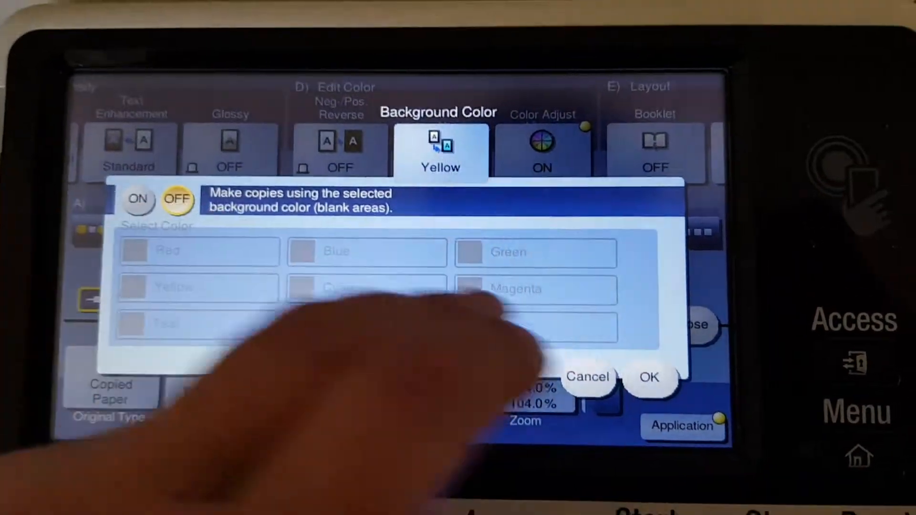
left_click(526, 149)
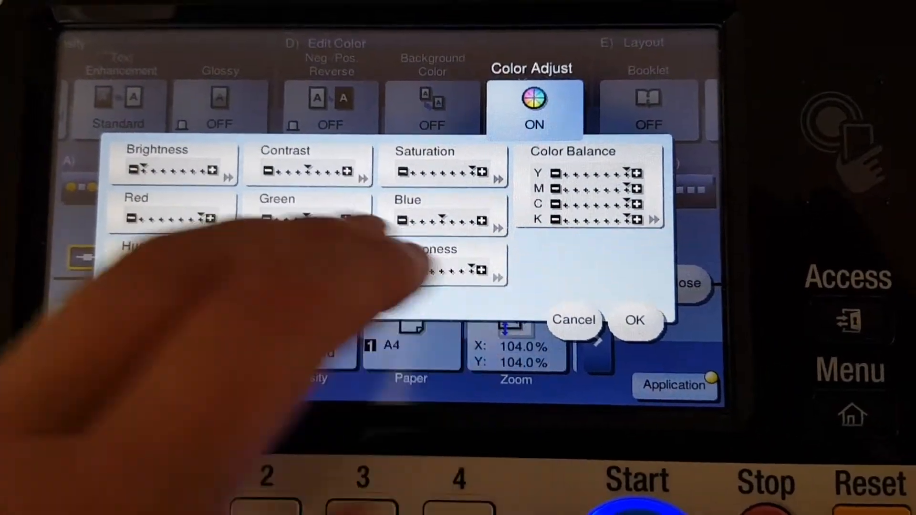
Step: Keep the Color Adjust hue at 0 and confirm the colour adjustments
left_click(169, 169)
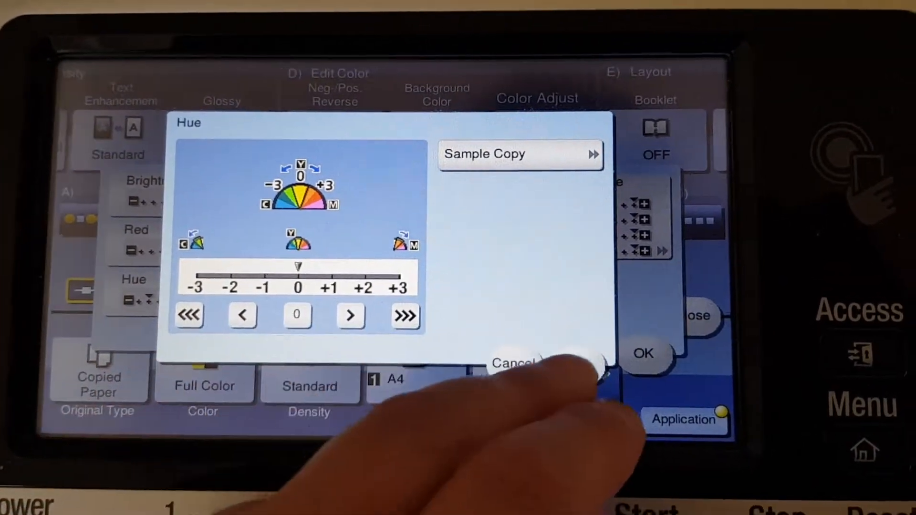
left_click(643, 354)
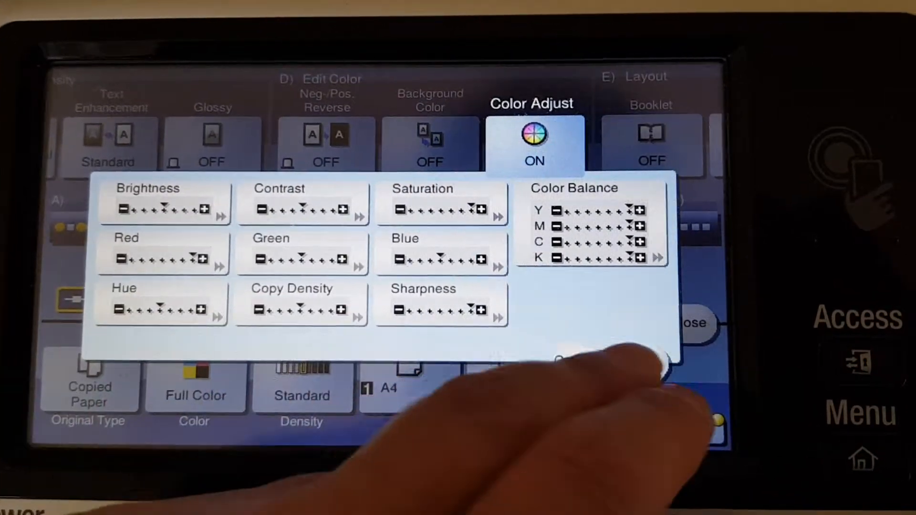
left_click(689, 323)
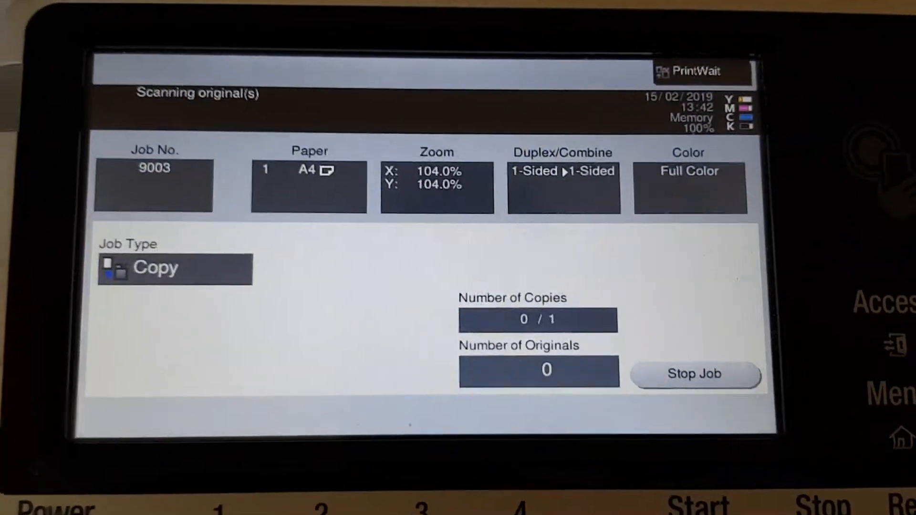
Step: Scan the original, finish the job, and print the 104% full-colour copy
left_click(693, 374)
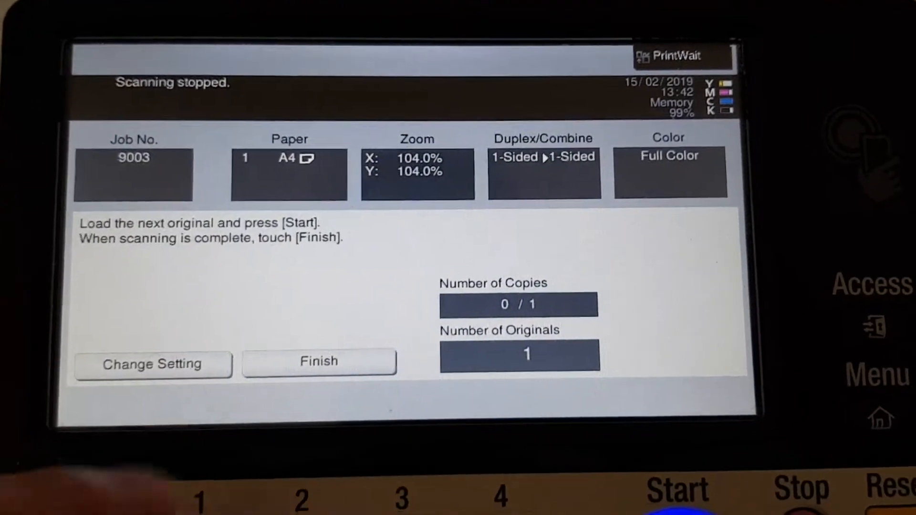
left_click(319, 361)
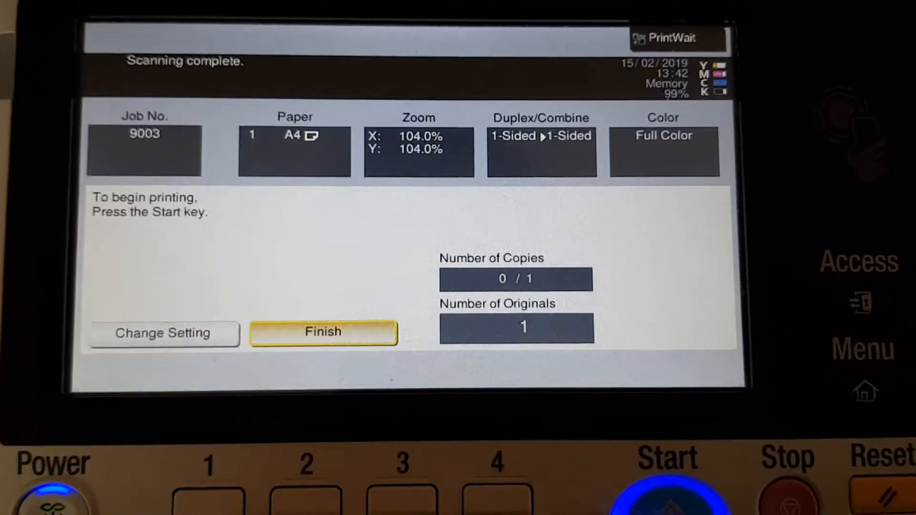
left_click(663, 486)
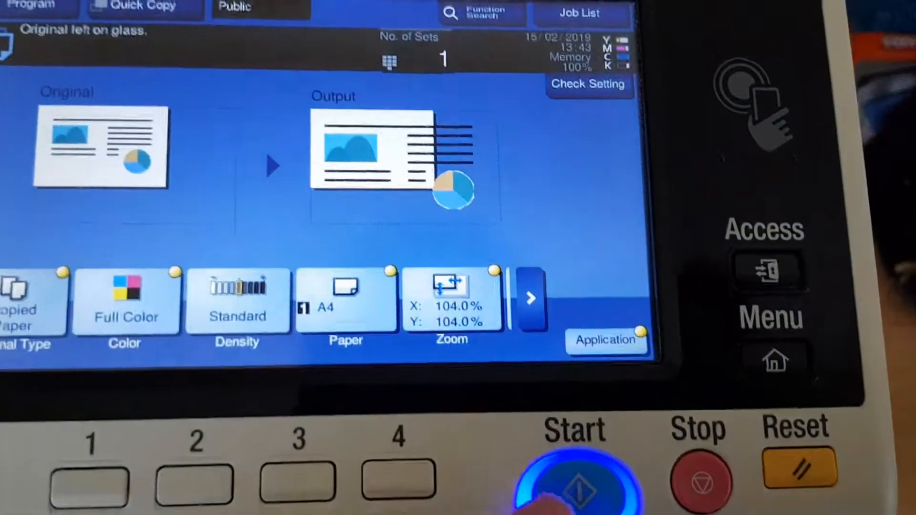
Step: Start printing the copy and bring up the Layout functions
left_click(569, 473)
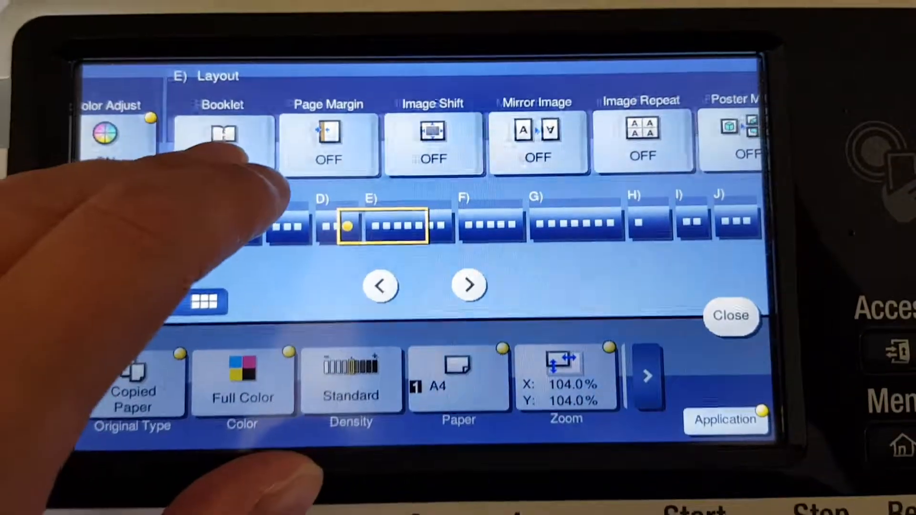
Step: Turn Mirror Image on and start copying two sets
left_click(537, 140)
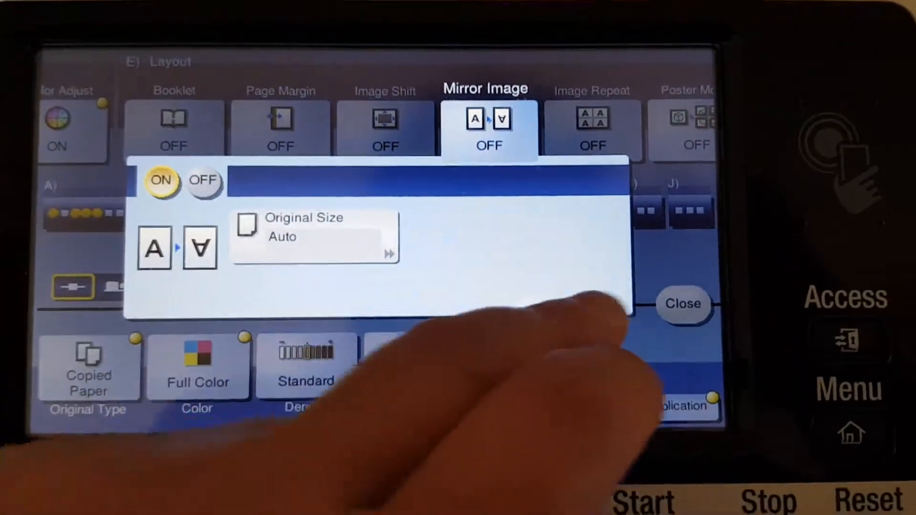
left_click(683, 304)
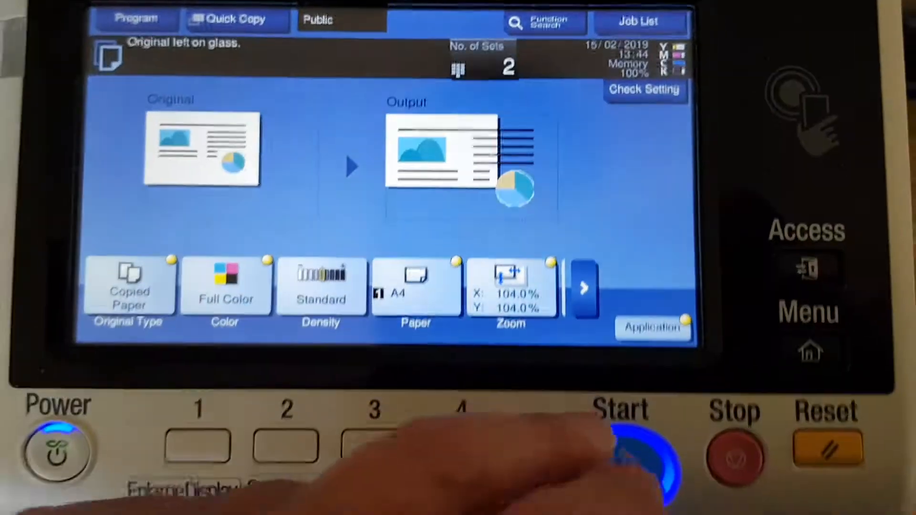
left_click(621, 456)
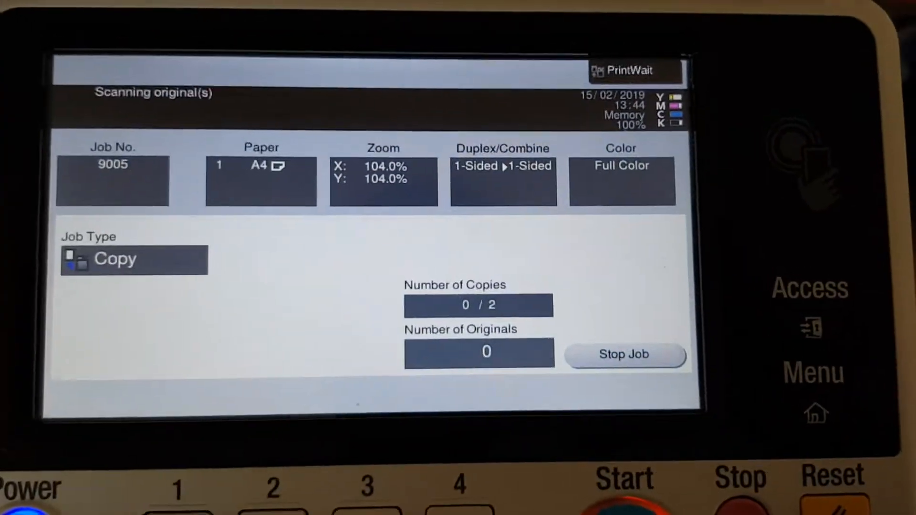